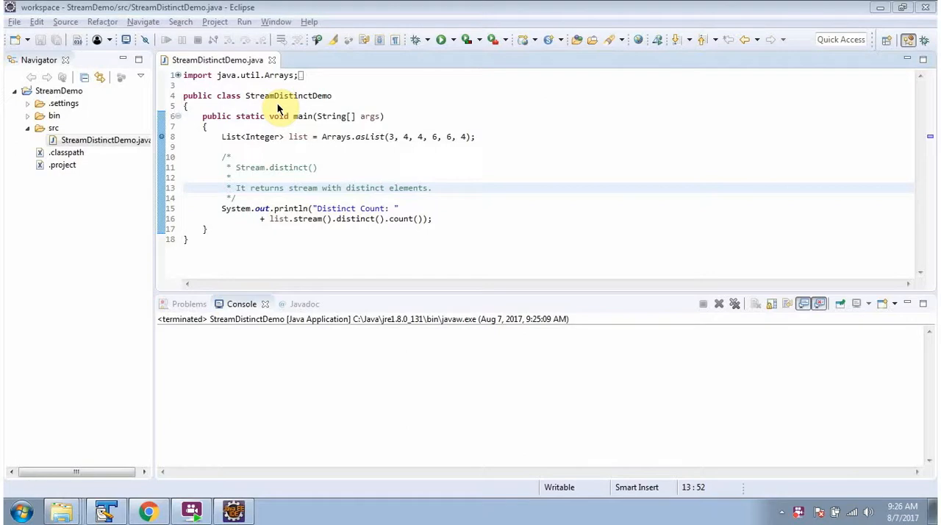
mouse_move(315, 112)
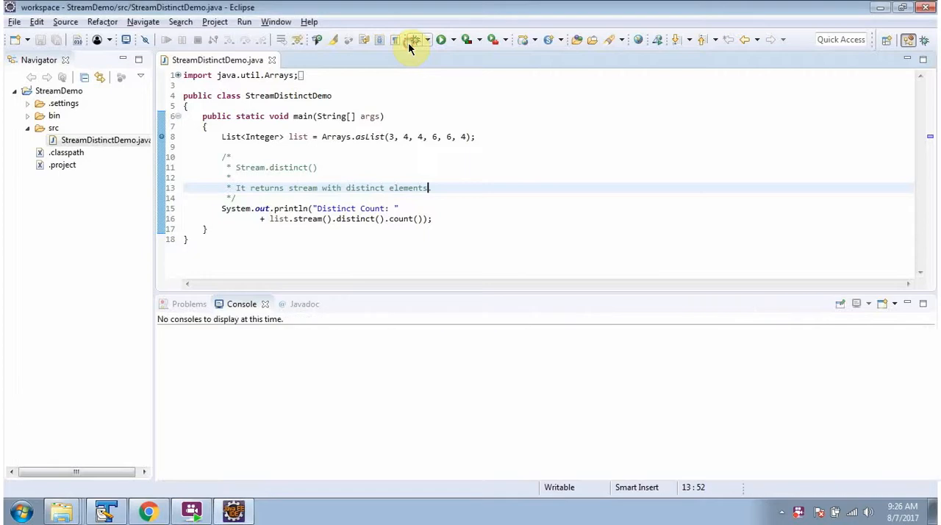
Launch StreamDistinctDemo in debug mode, suspending the main thread at line 8
click(441, 40)
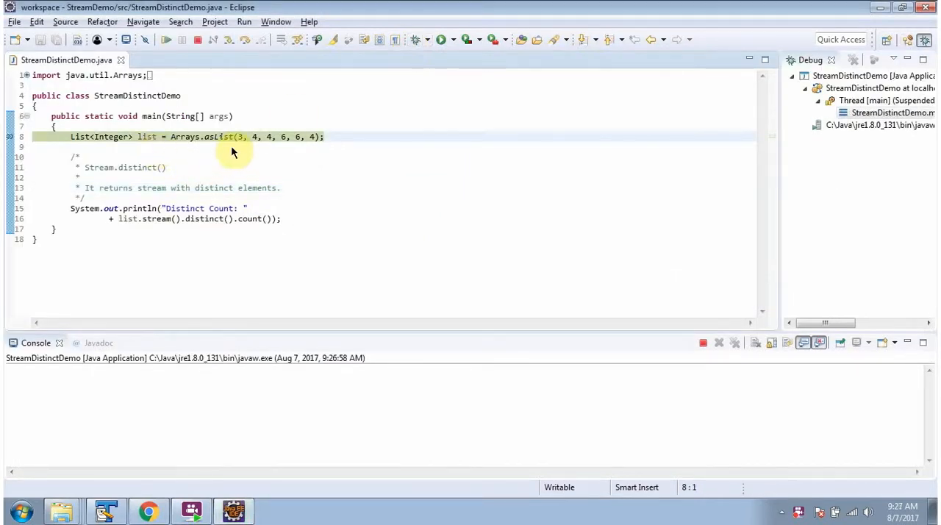
mouse_move(315, 146)
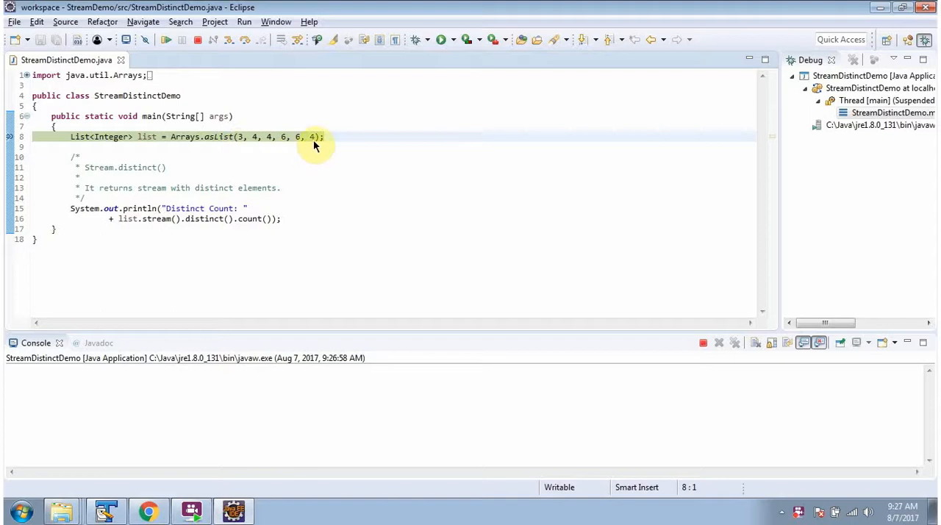
mouse_move(252, 151)
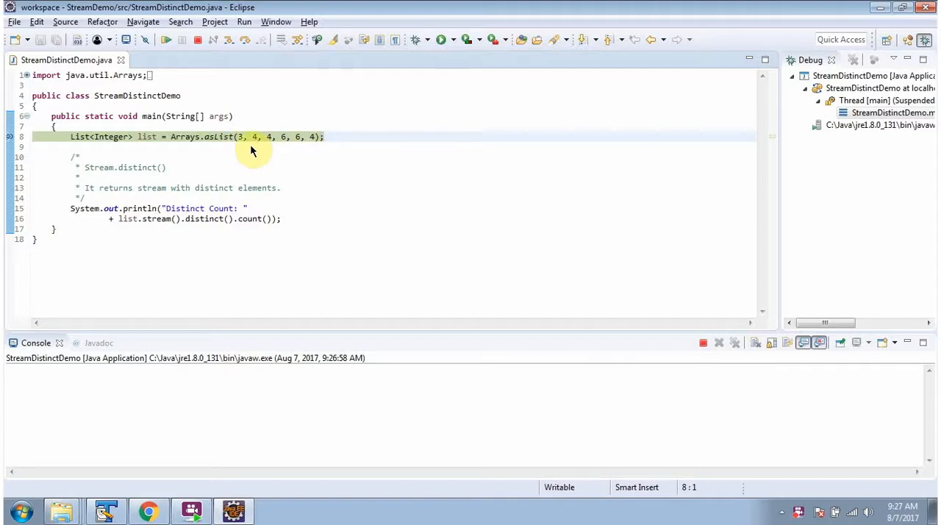
mouse_move(293, 151)
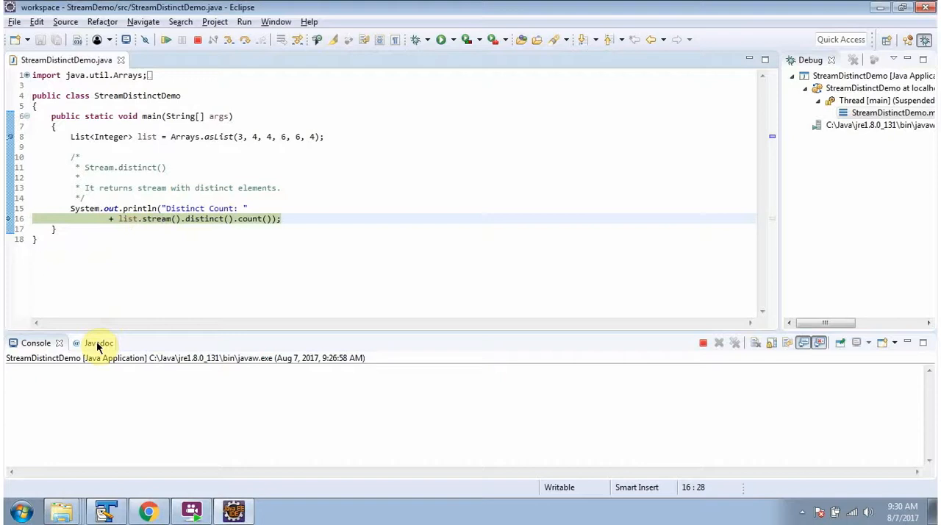
Show the Javadoc view with Collection.stream() documentation while paused at line 16
click(98, 343)
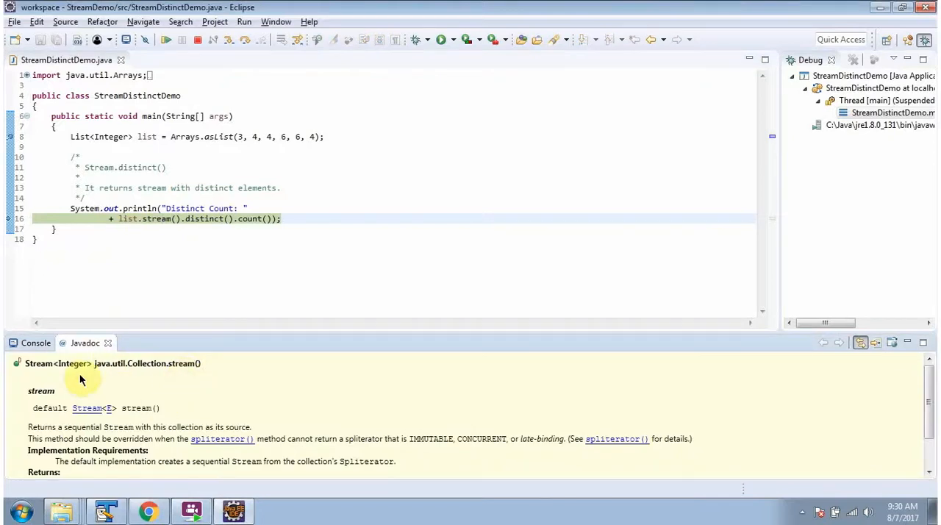
mouse_move(195, 226)
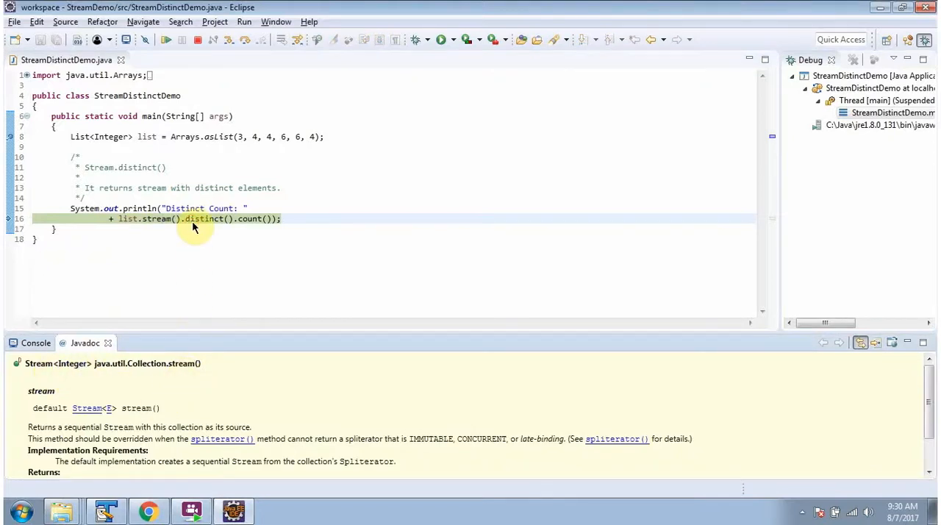
Display the Stream.distinct() Javadoc by selecting distinct() on line 16
click(203, 219)
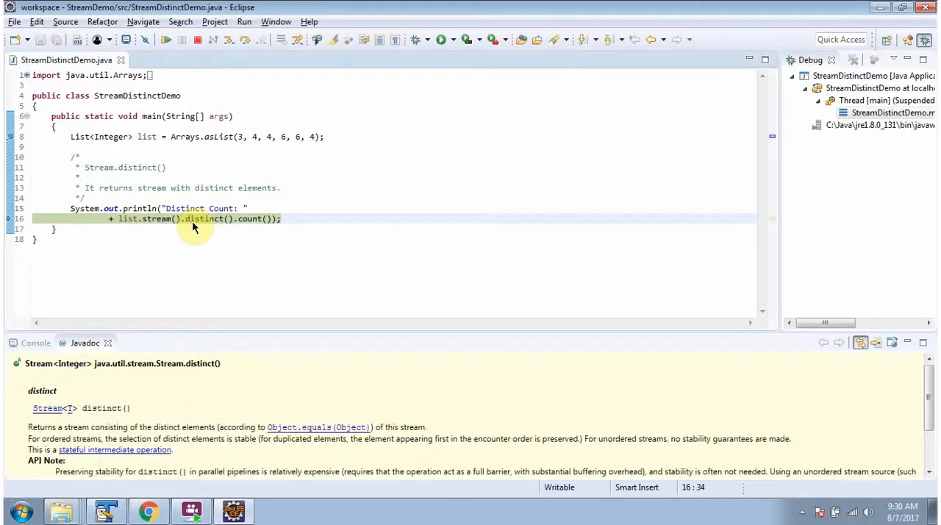
mouse_move(203, 375)
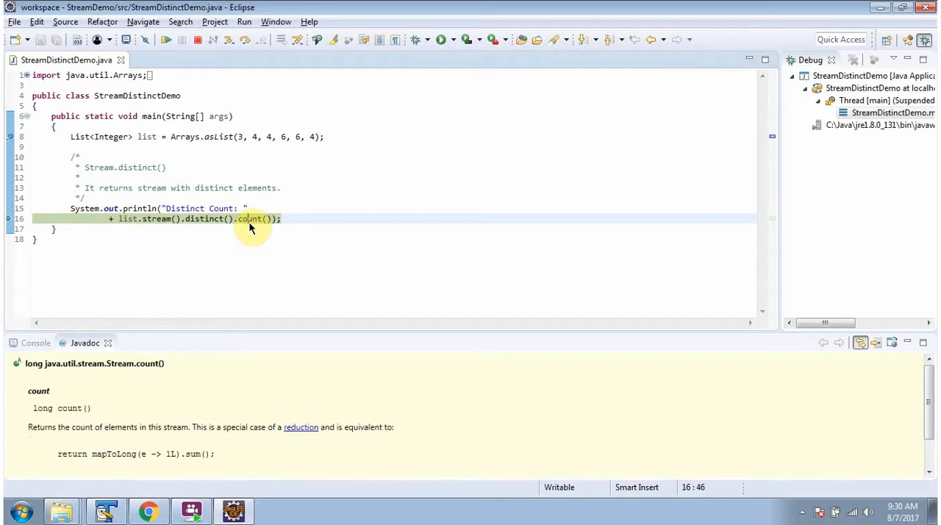
mouse_move(239, 95)
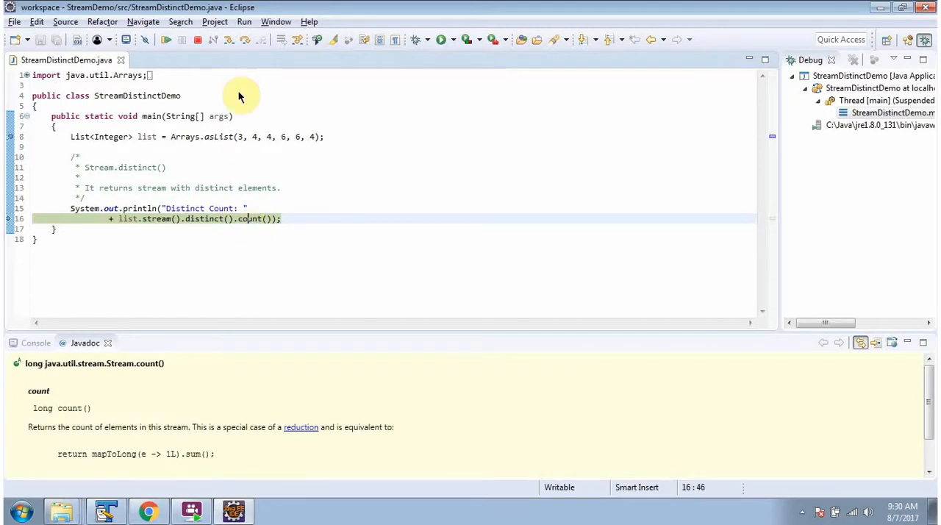